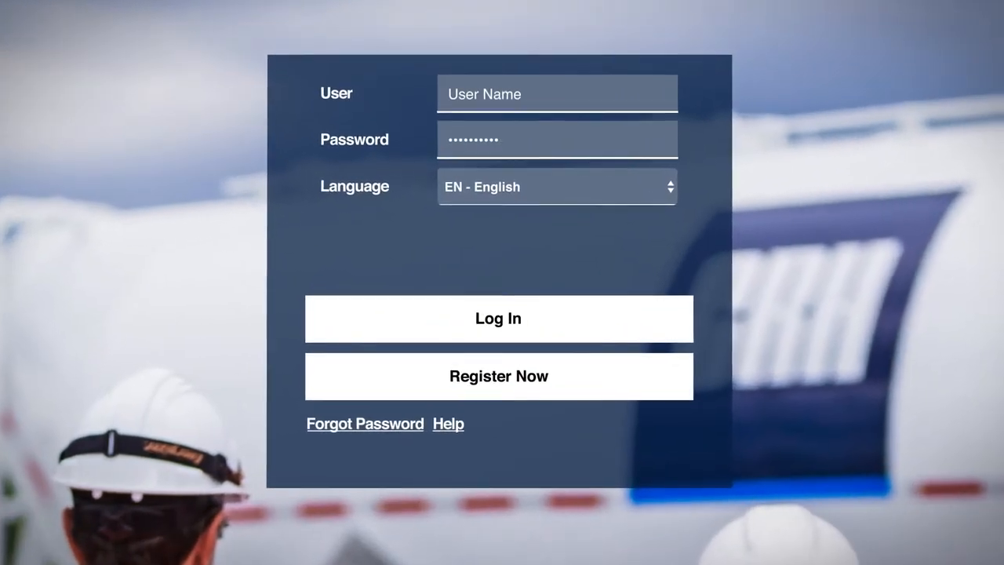
# Log in, view cement order history, then open and scroll the MTD/YTD Volume Report.
pyautogui.click(498, 318)
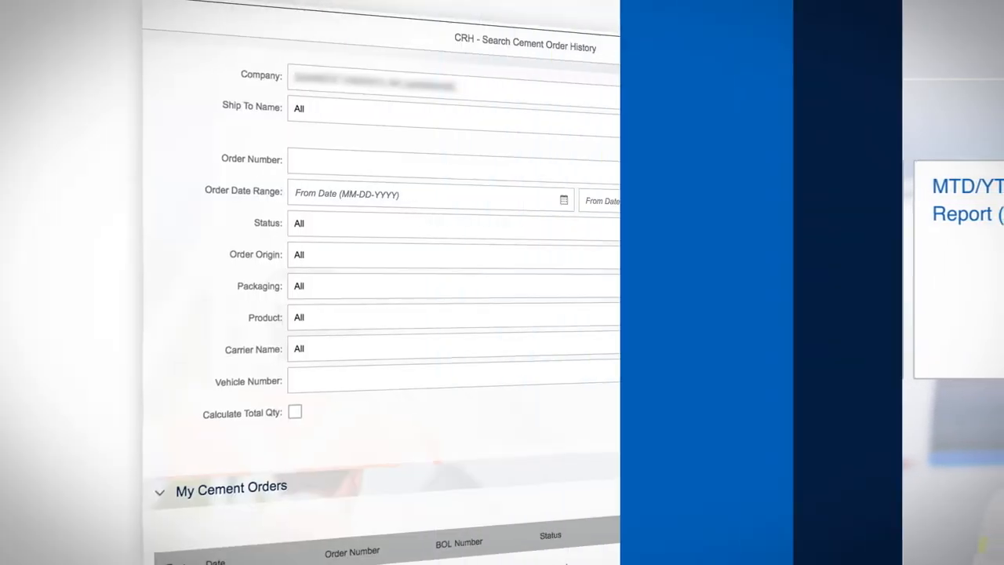
pyautogui.click(432, 193)
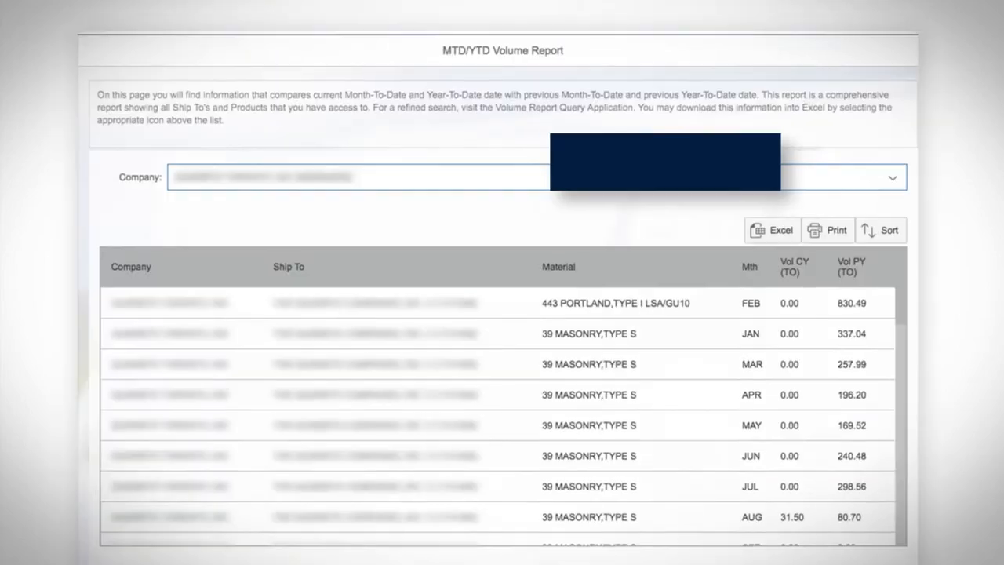
pyautogui.scroll(-3)
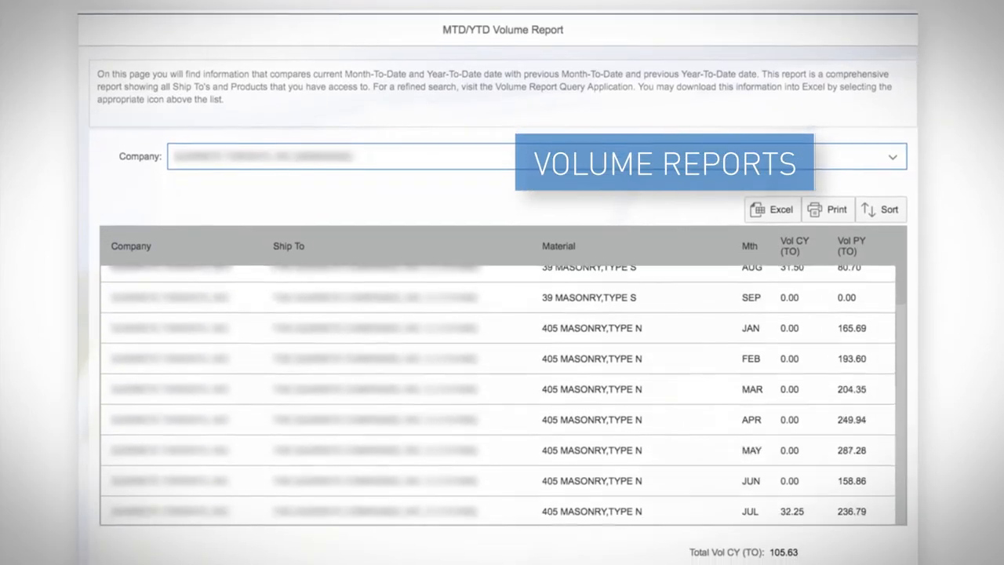